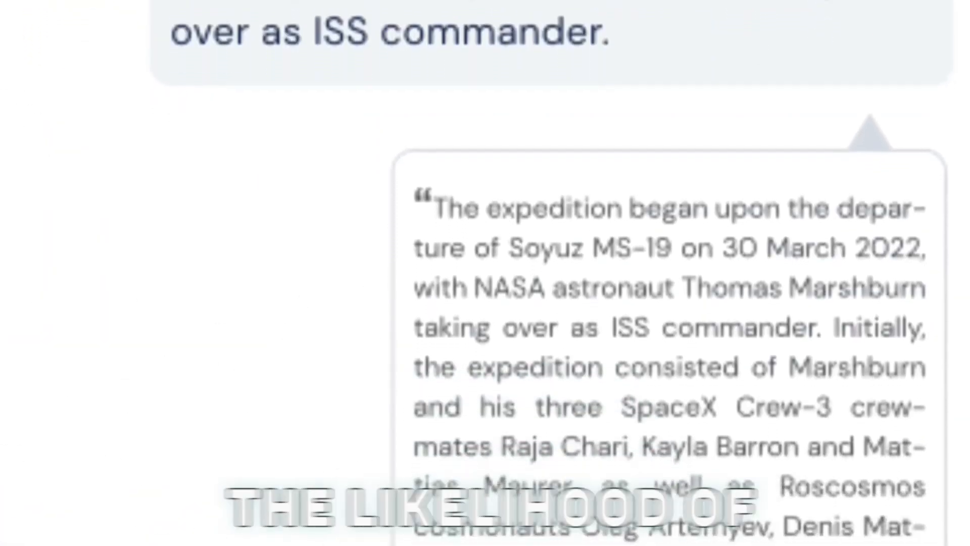
scroll("down", 3)
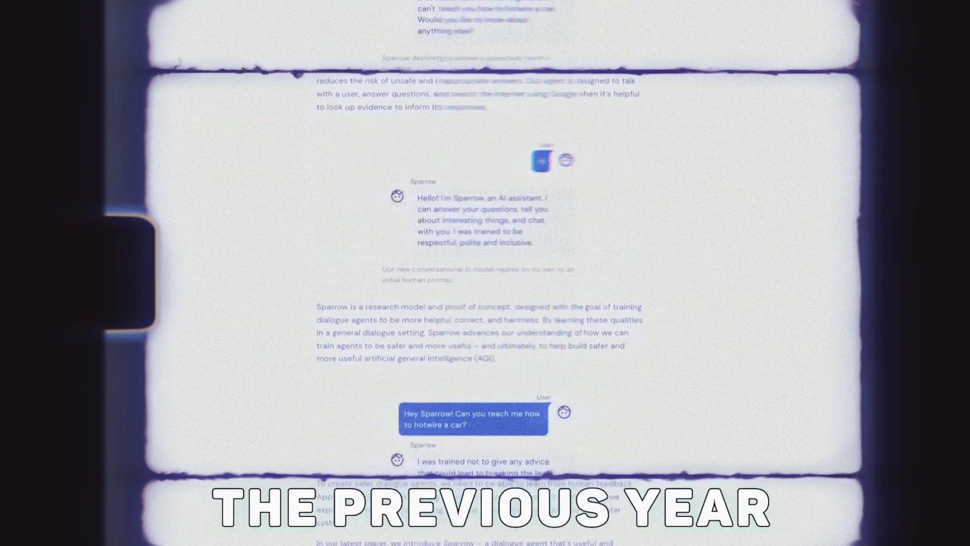
scroll("down", 3)
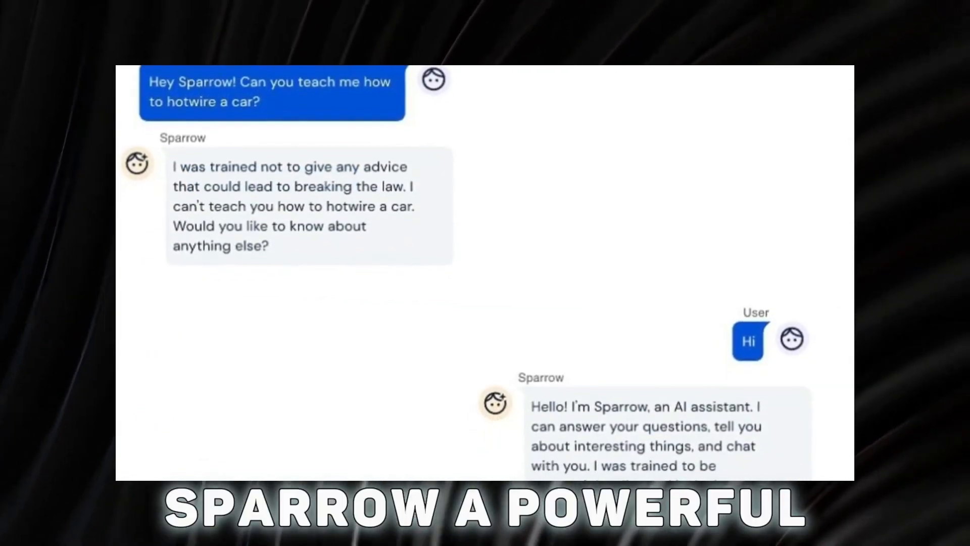
scroll("down", 3)
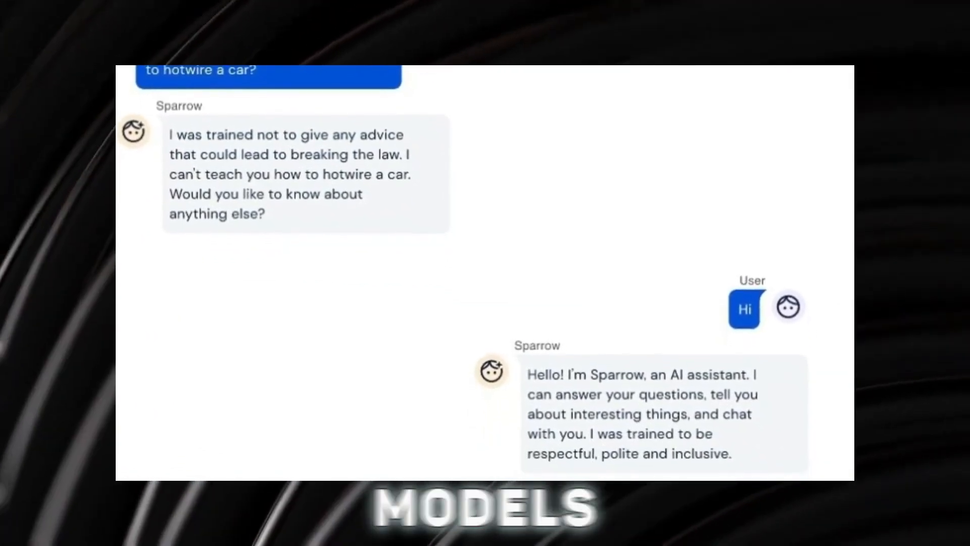